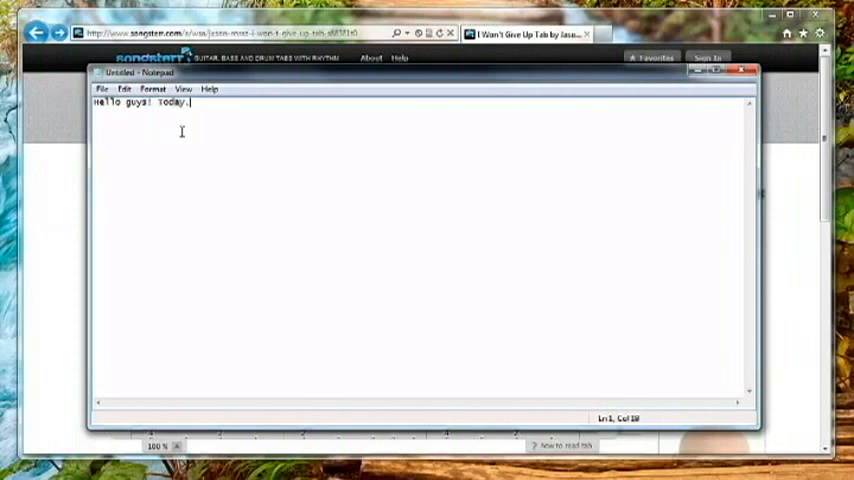
# - Write the greeting 'I'm going to show you how to download and print tabs from Songsterr...' in Notepad
pyautogui.write("i'm going to")
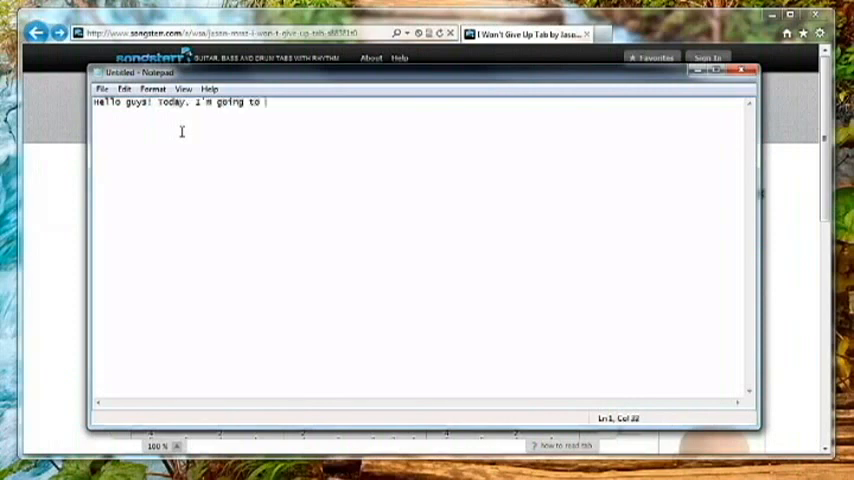
pyautogui.write('show you how')
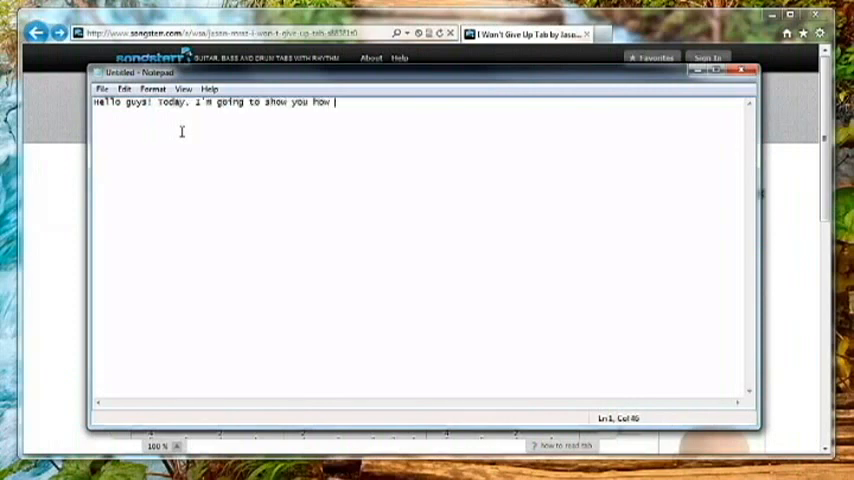
pyautogui.write('to download and')
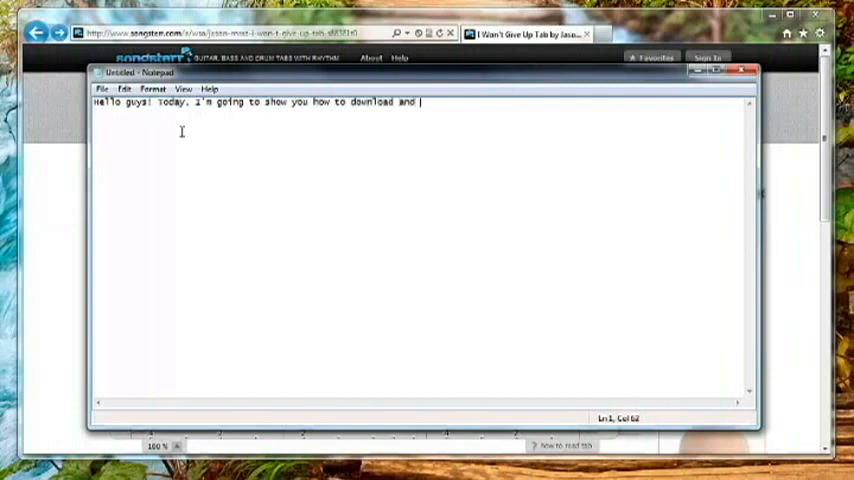
pyautogui.write('print tabs f')
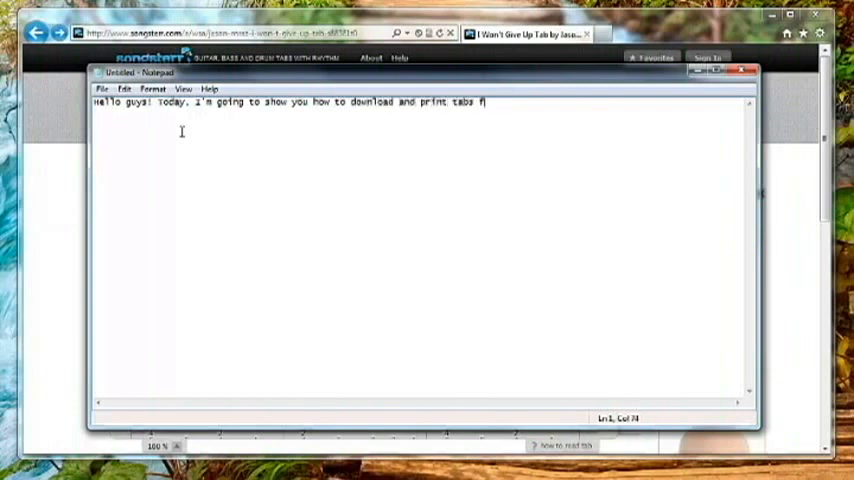
pyautogui.write('rom songs')
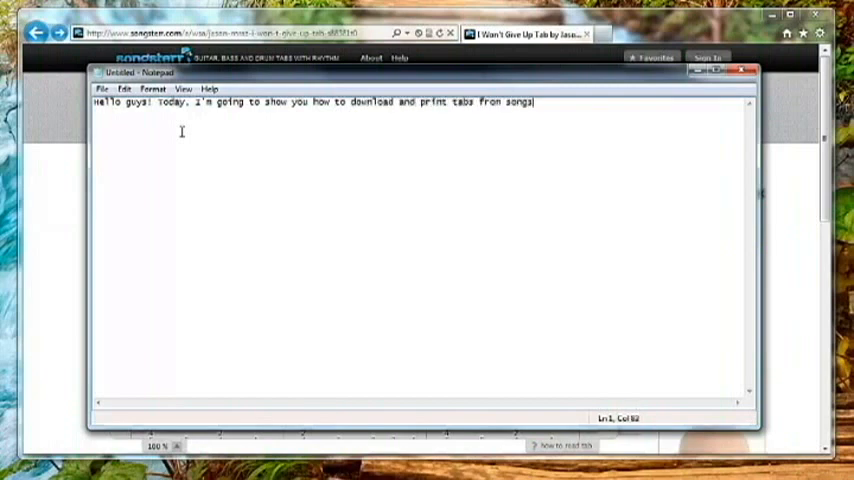
pyautogui.write('terr...')
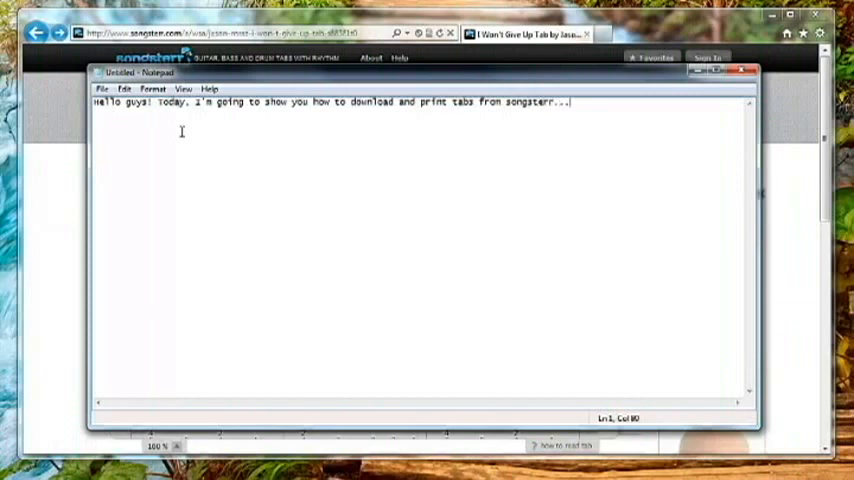
pyautogui.press('enter')
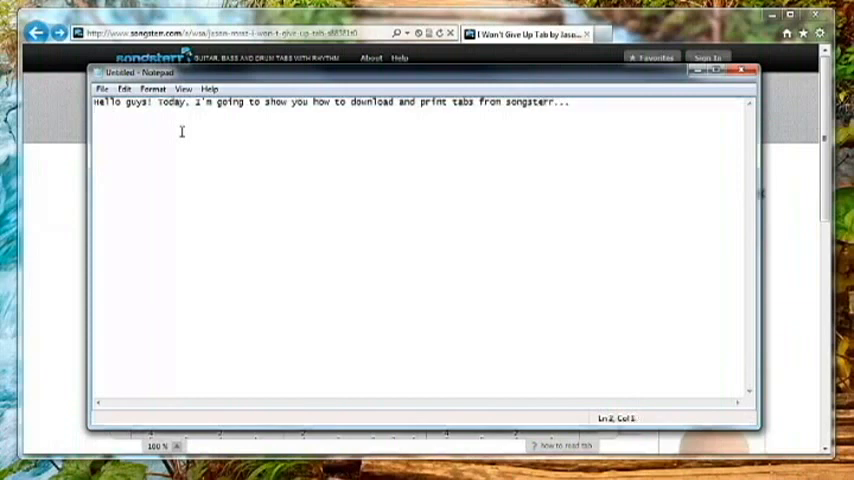
# - Add the line about required software with the HttpWatch and Guitar Pro bullets
pyautogui.write('First, make')
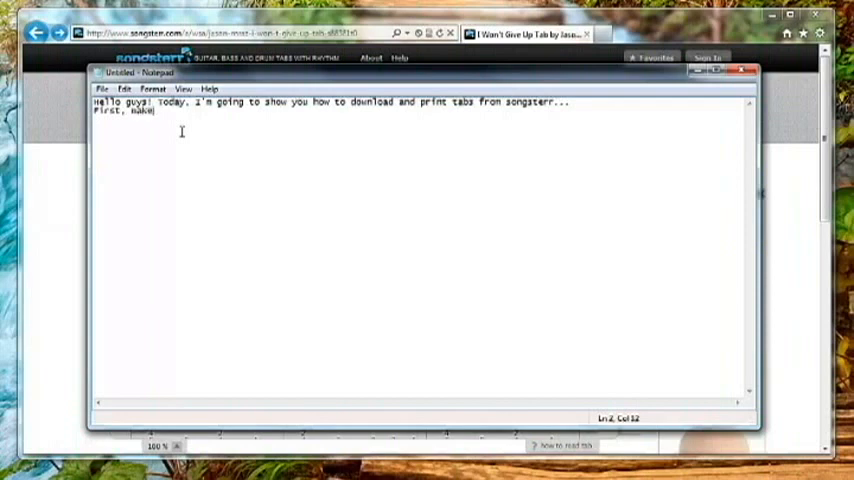
pyautogui.write('sure that')
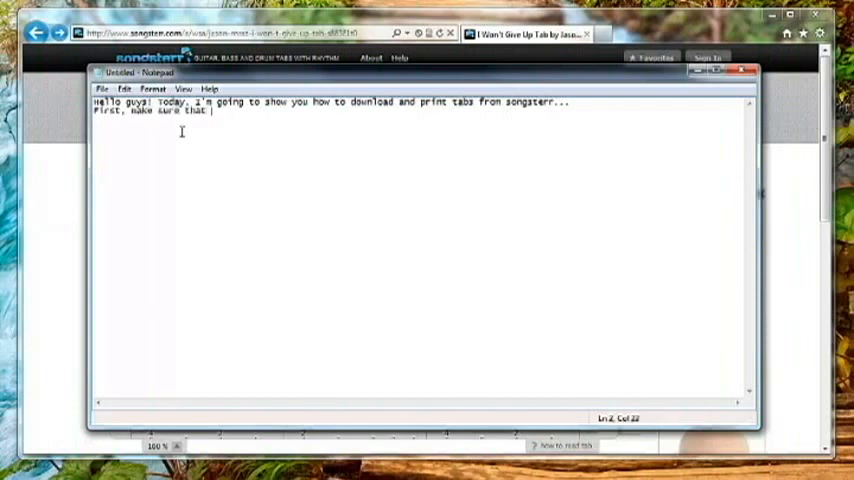
pyautogui.write('you have')
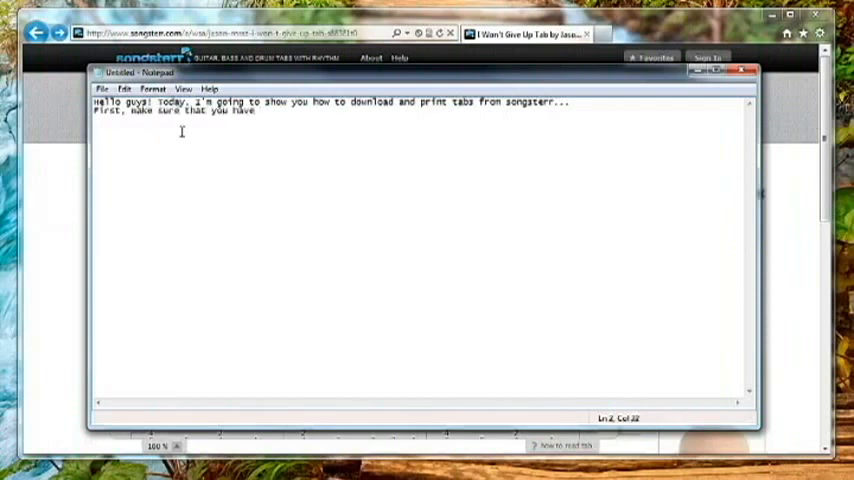
pyautogui.write('these two sof')
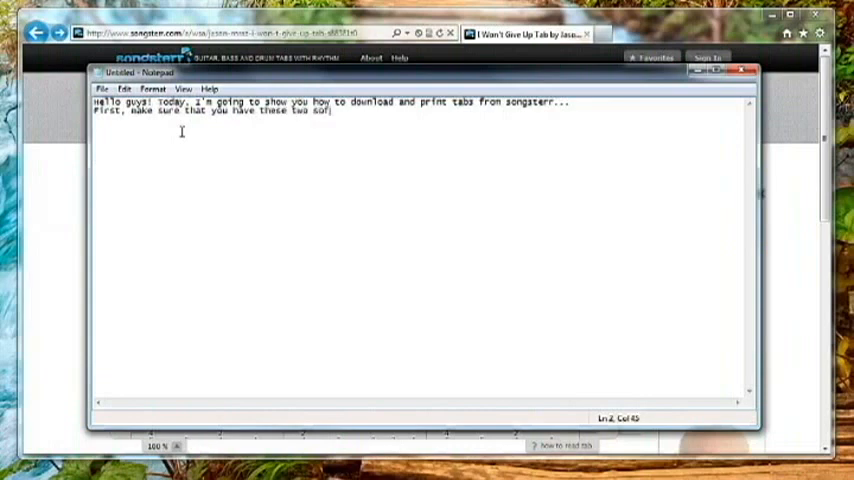
pyautogui.write('ware installed:')
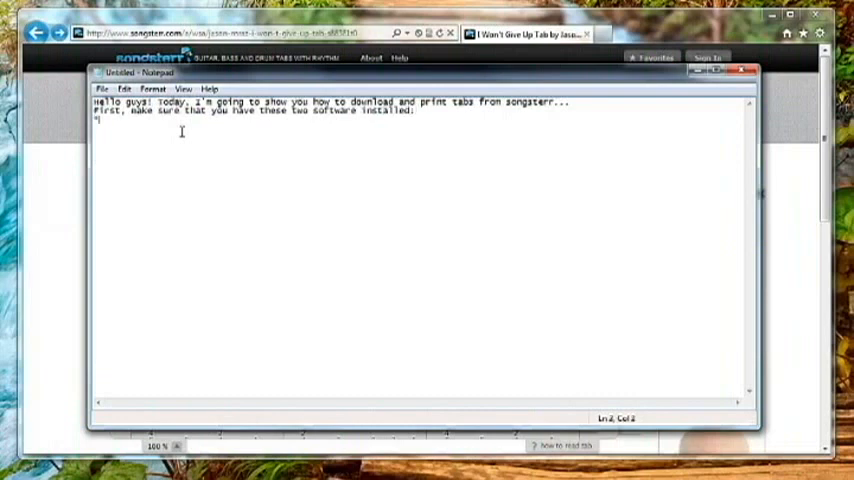
pyautogui.write('http')
pyautogui.write('*Guitar Pro 5 or')
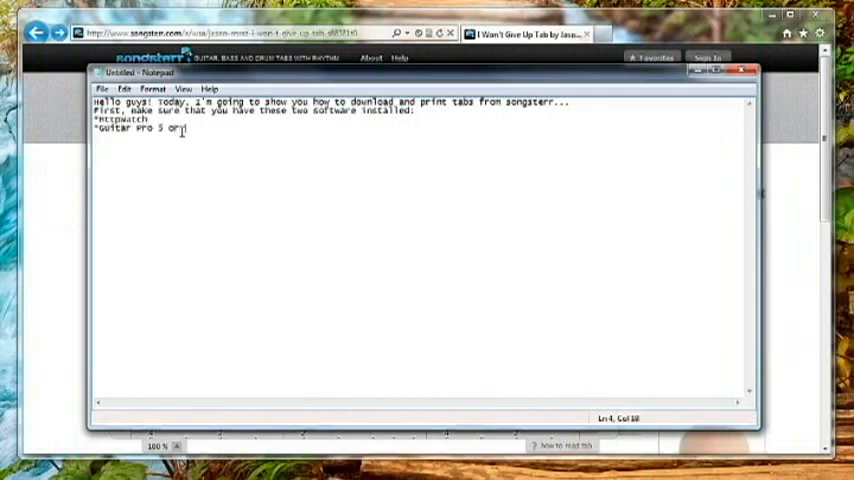
pyautogui.write('6')
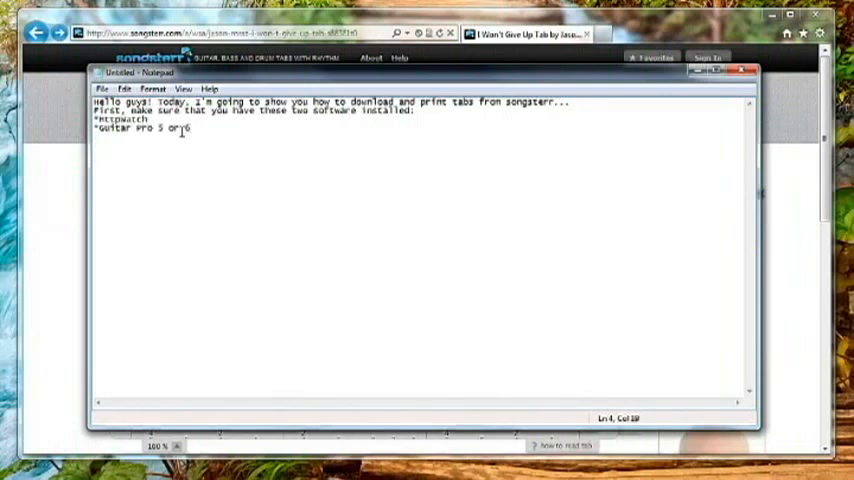
pyautogui.write('Just follow me')
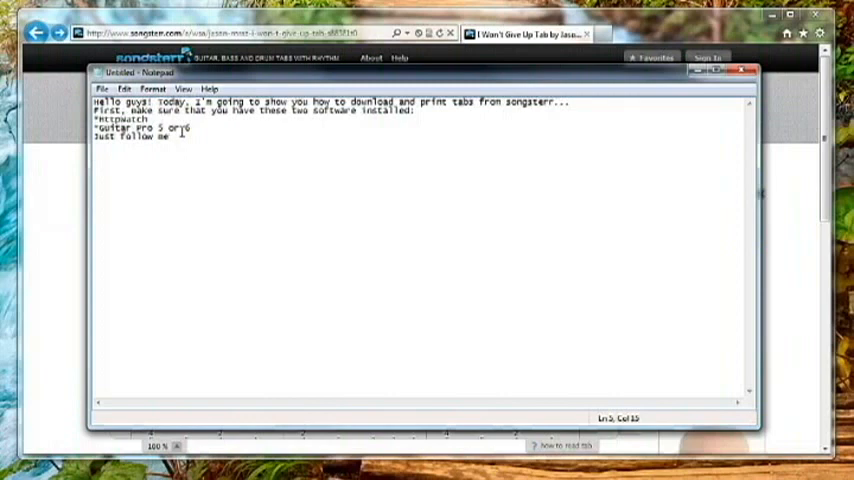
pyautogui.write('...')
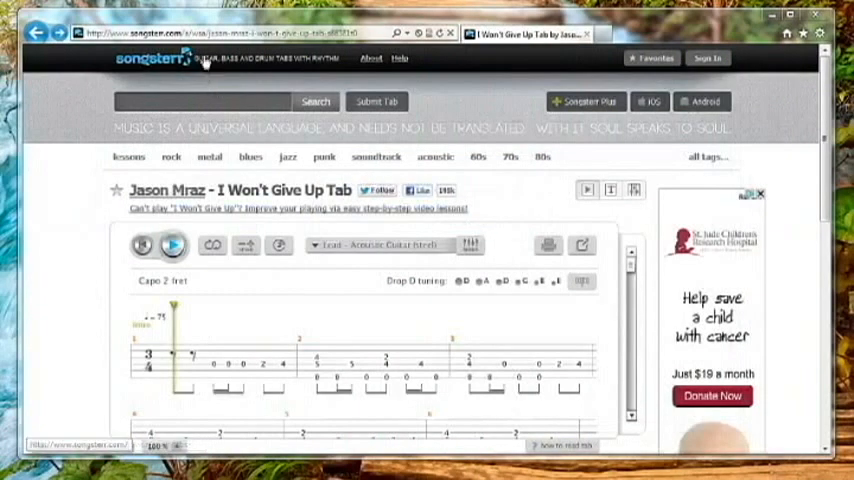
# - Bring up HttpWatch beneath the Songsterr 'I Won't Give Up' tab page and scroll down
pyautogui.rightClick(204, 62)
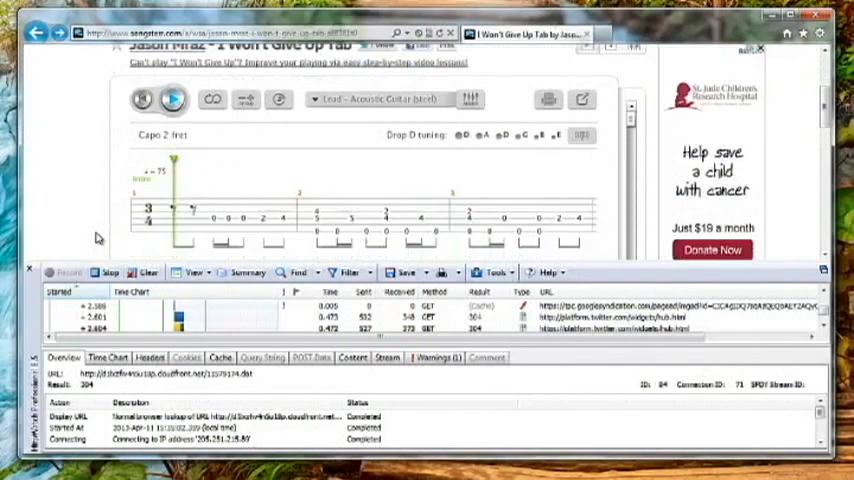
pyautogui.scroll(-3)
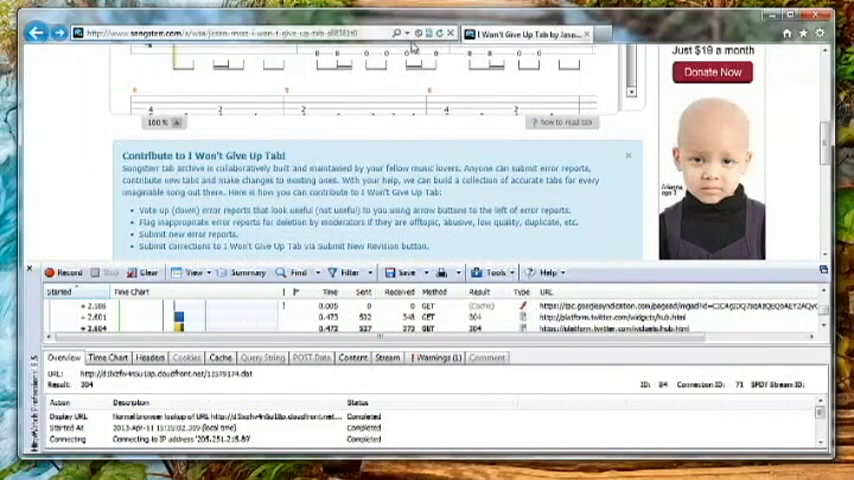
pyautogui.moveTo(412, 32)
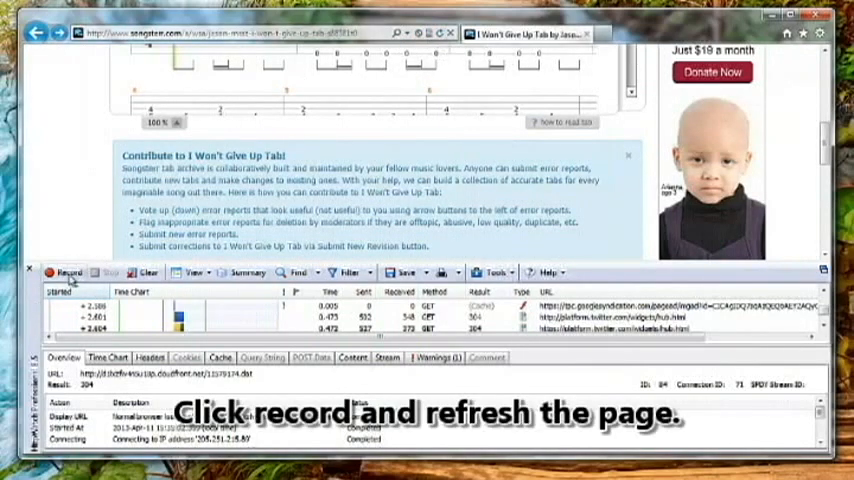
# - Record the network requests while the Songsterr tab page reloads, then stop recording
pyautogui.click(60, 272)
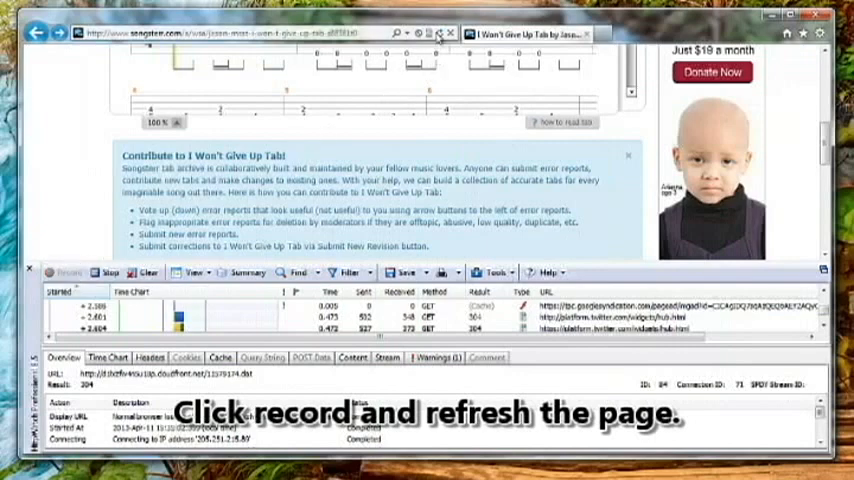
pyautogui.click(440, 32)
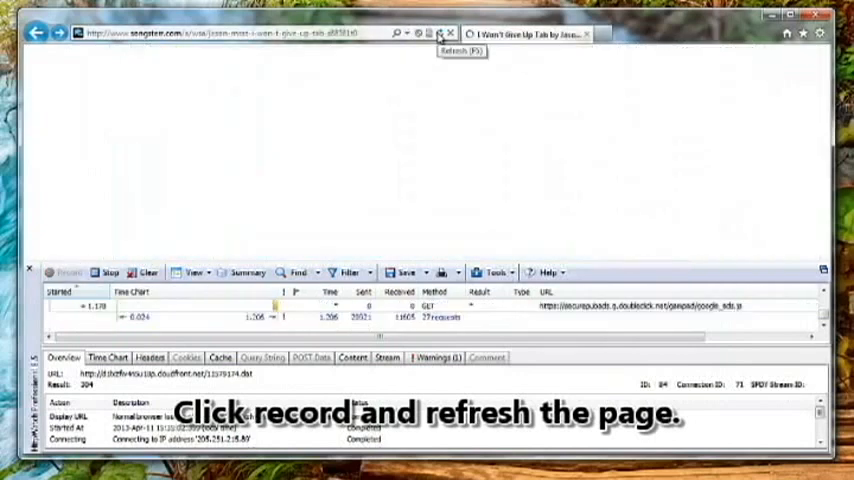
pyautogui.click(440, 32)
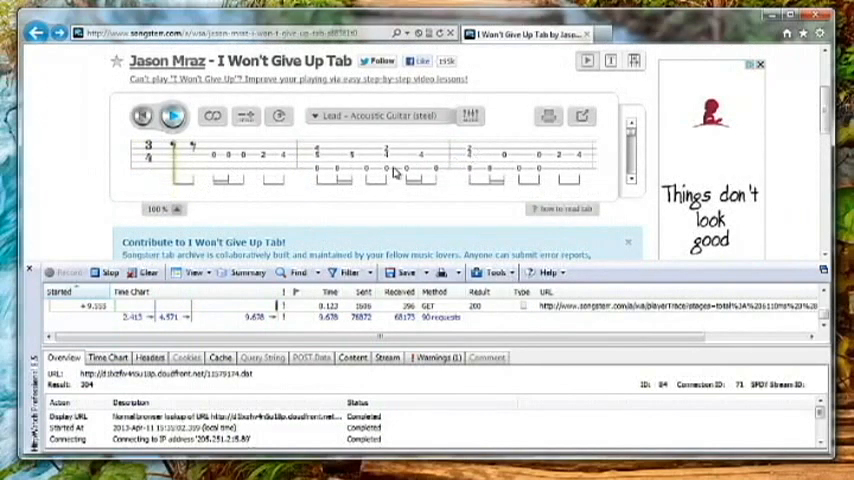
pyautogui.moveTo(112, 272)
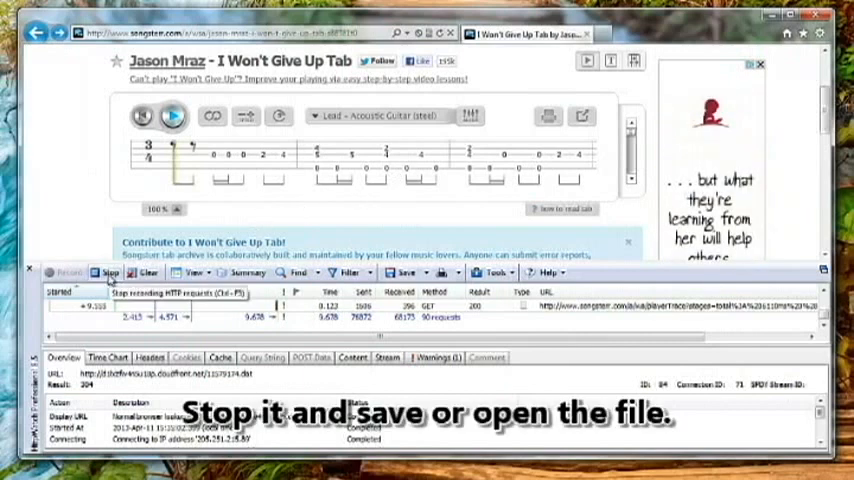
pyautogui.click(108, 272)
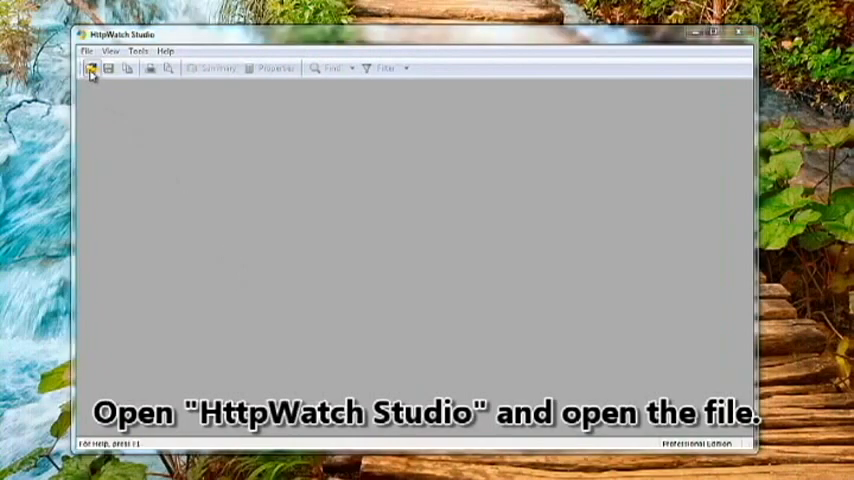
# - Load the saved log in HttpWatch Studio and sort by bytes received to locate the .gp5 URL
pyautogui.click(108, 68)
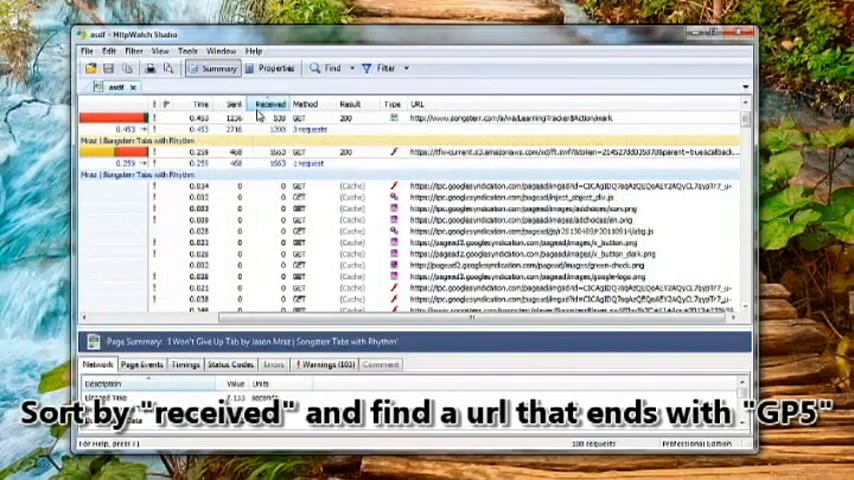
pyautogui.click(268, 104)
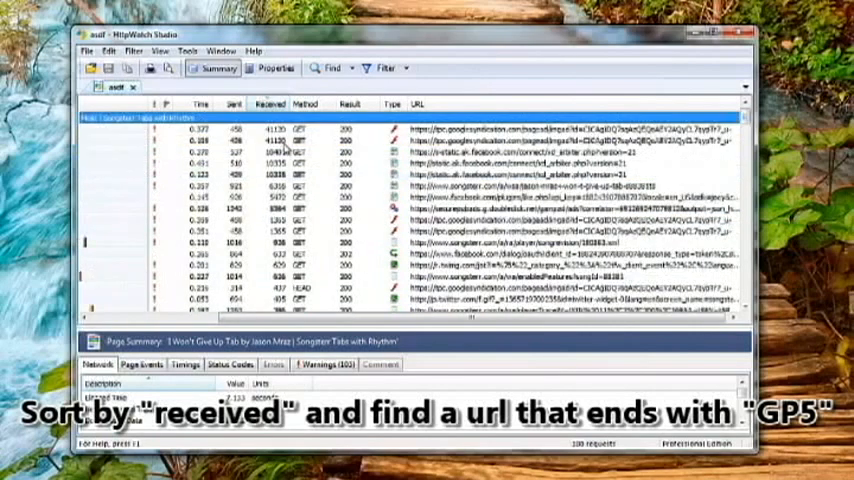
pyautogui.click(300, 128)
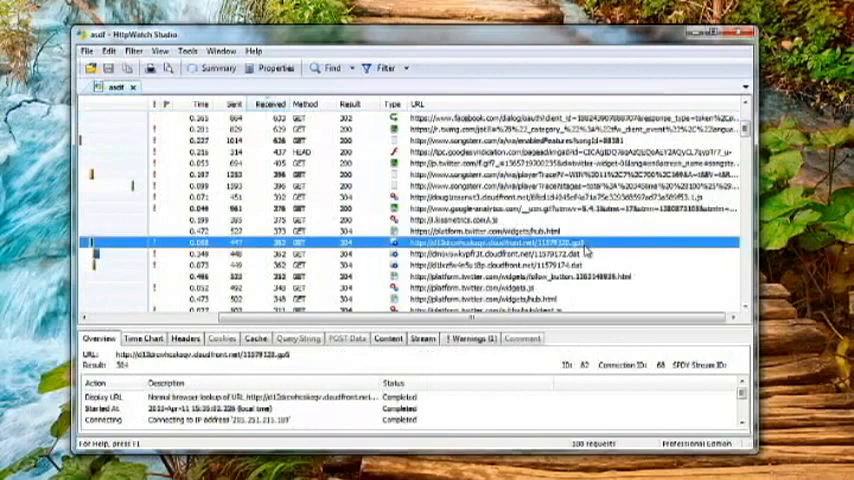
pyautogui.moveTo(588, 252)
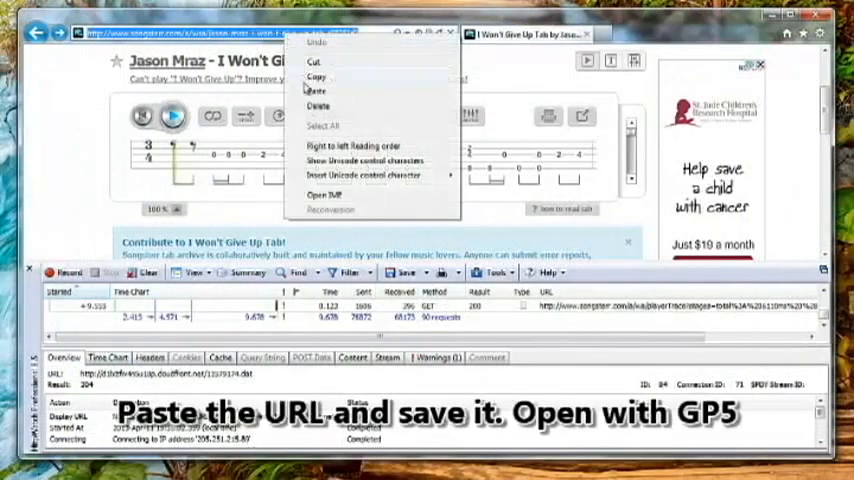
# - Paste the .gp5 file address into the address bar and save the downloaded tab file
pyautogui.click(316, 92)
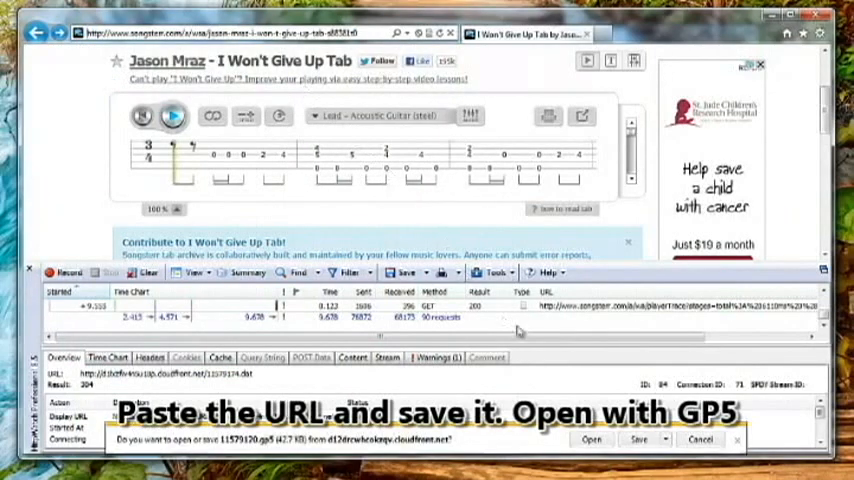
pyautogui.click(592, 440)
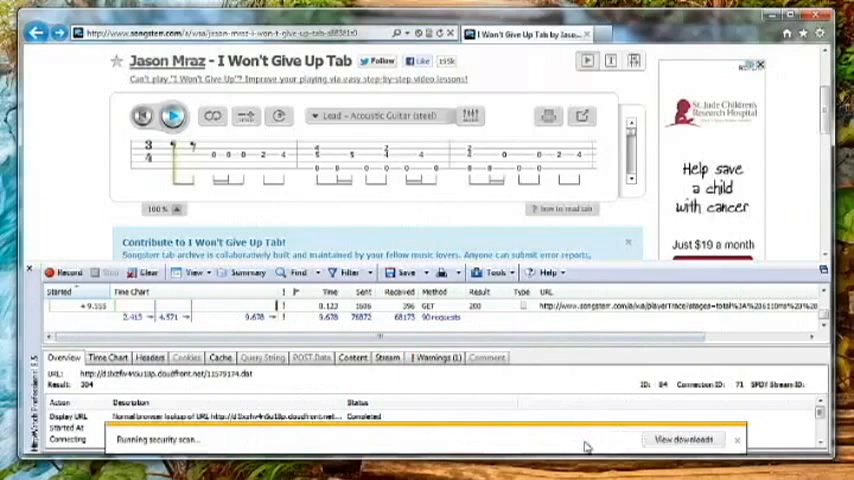